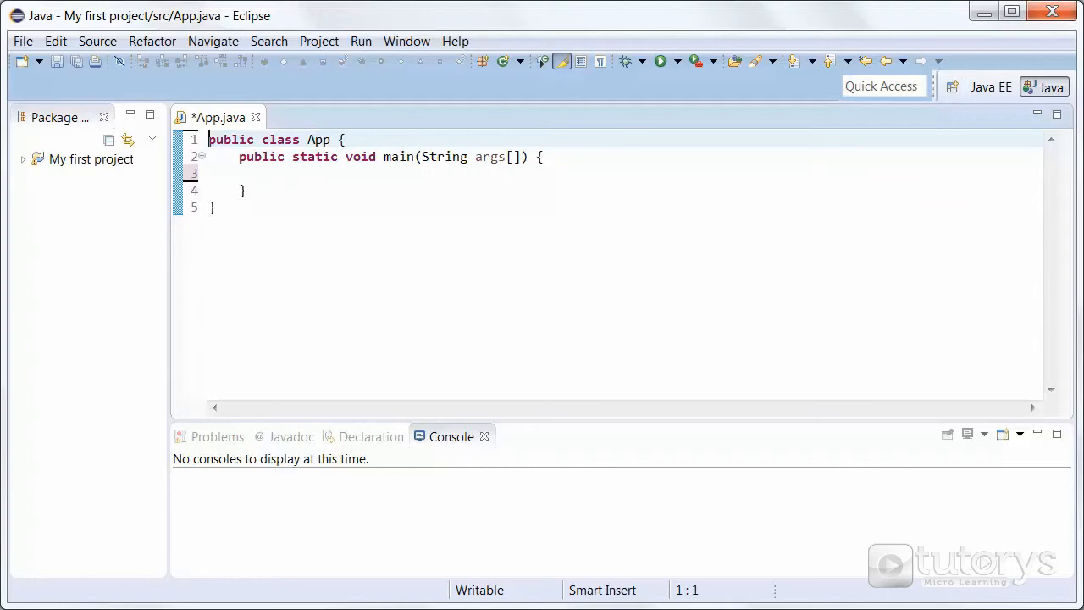
# - Type 'import' on a new first line of App.java
pyautogui.write('import')
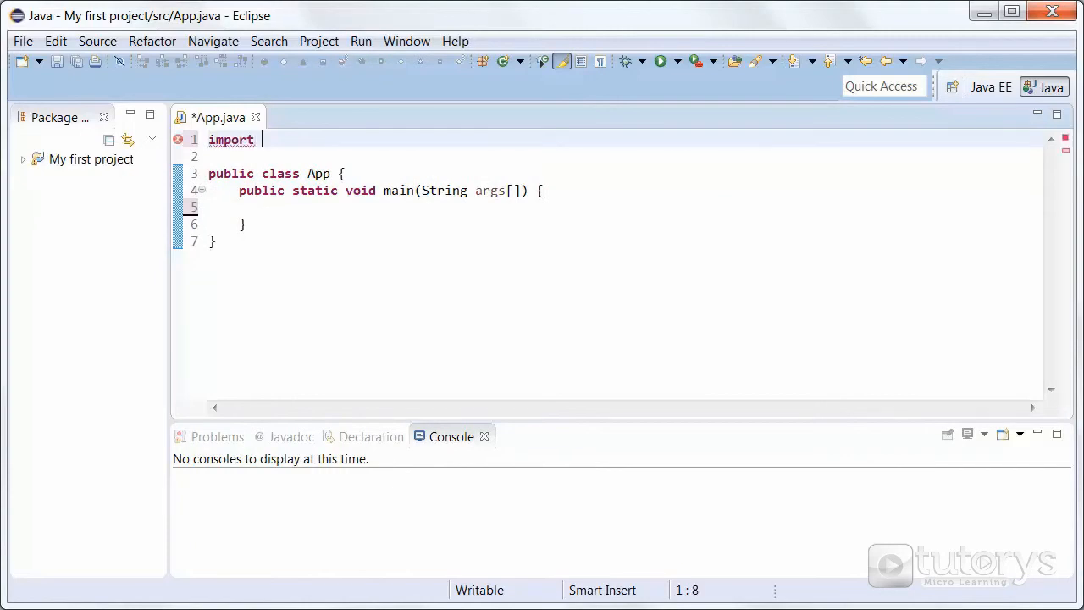
# - Finish the first line as 'import javax.swing.JFrame;'
pyautogui.write('javax.swing.JFrame;')
pyautogui.write('window.setLocationRelativeTo(null);')
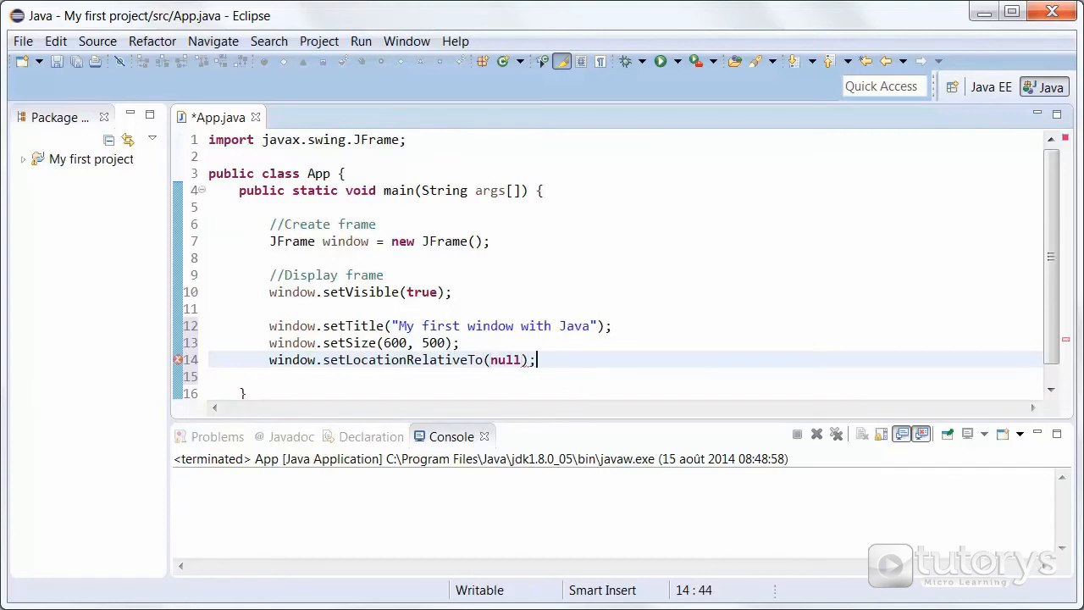
# - Click in the App.java editor after adding the title, 600x500 size and centering calls
pyautogui.click(653, 61)
pyautogui.write('window.setDefaultCloseOperation(JFrame.EX)')
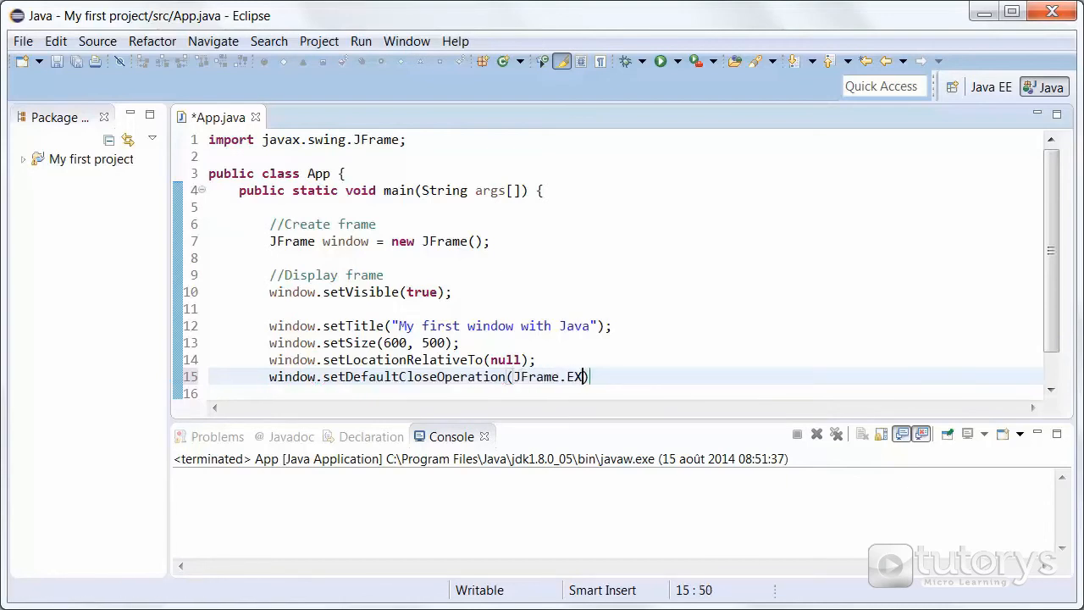
# - Click in the App.java editor while writing the setTitle, setSize and EXIT_ON_CLOSE calls
pyautogui.click(325, 117)
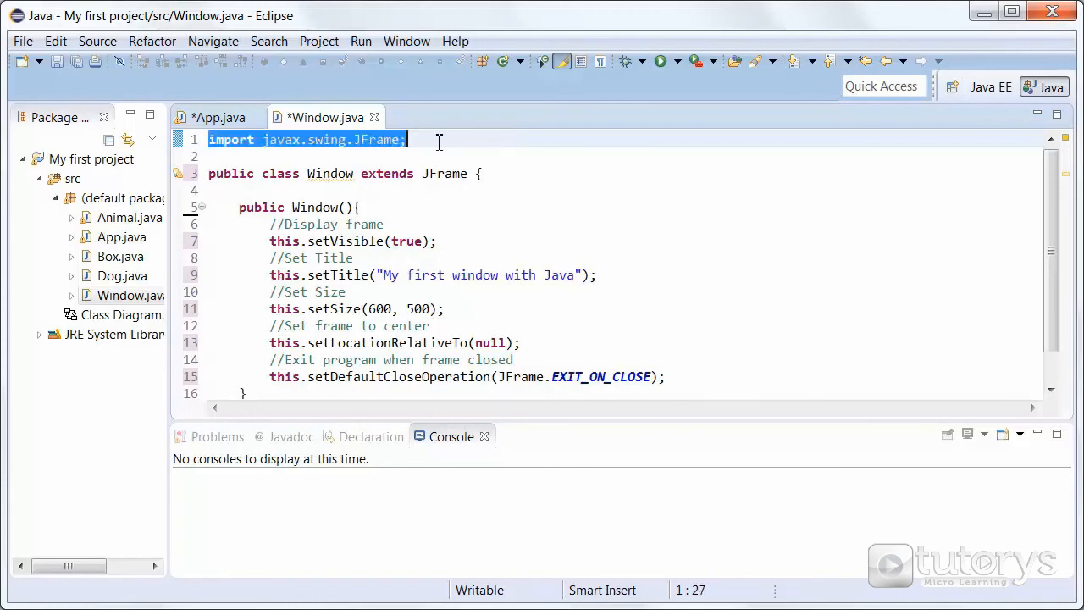
# - Click inside the Window() constructor in Window.java while adding the documented this.set... calls
pyautogui.click(284, 241)
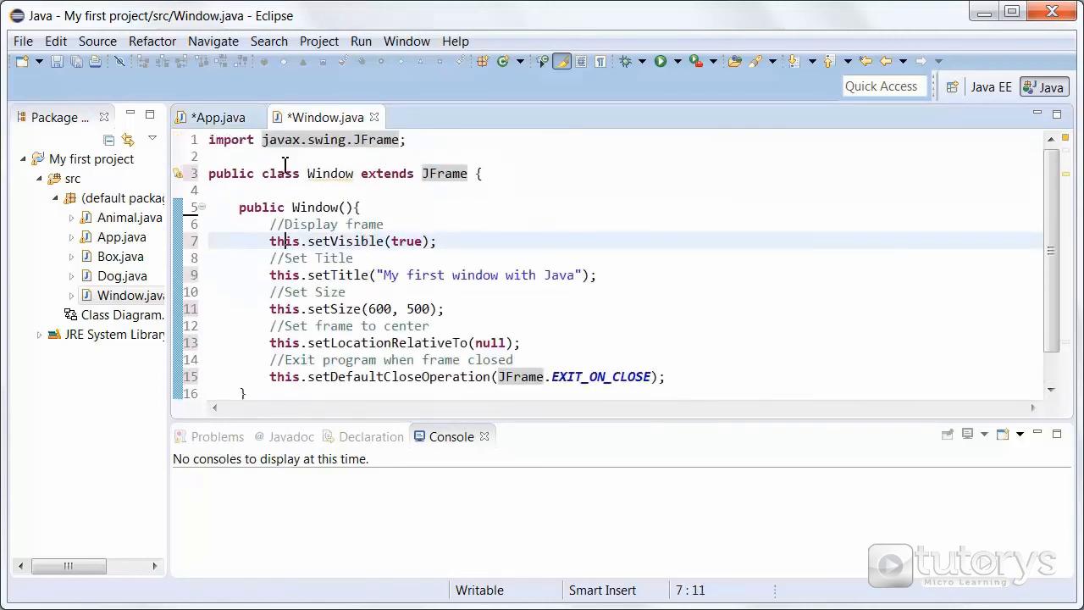